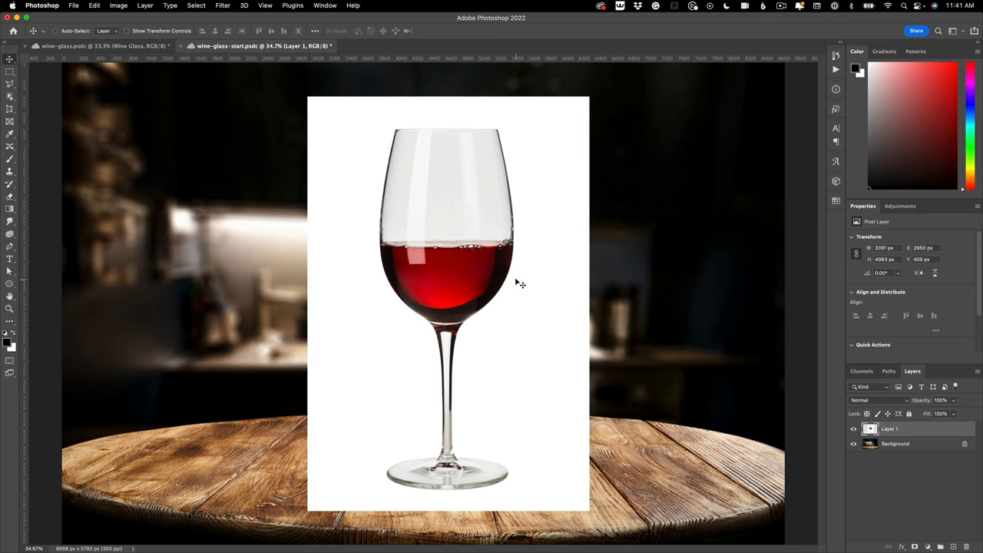
pyautogui.moveTo(458, 236)
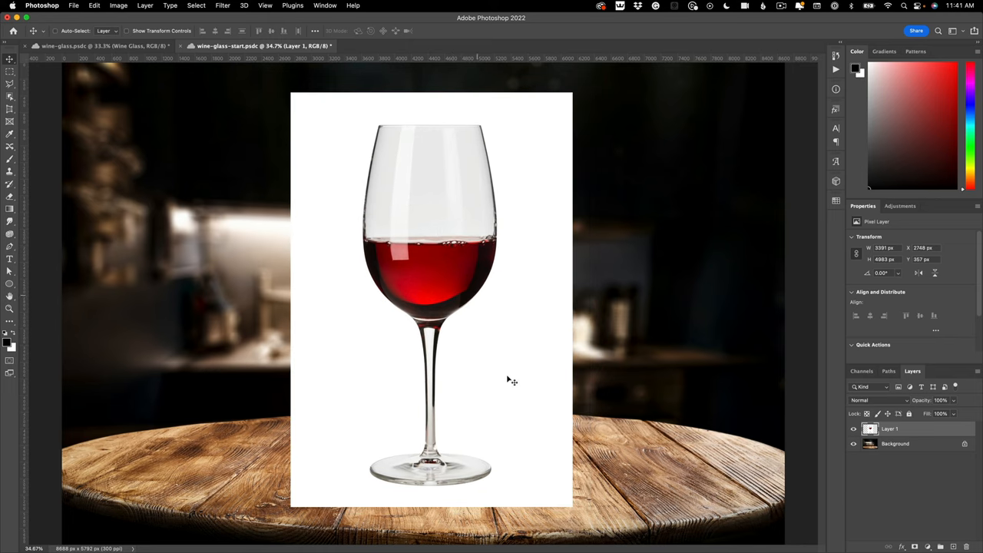
pyautogui.moveTo(523, 370)
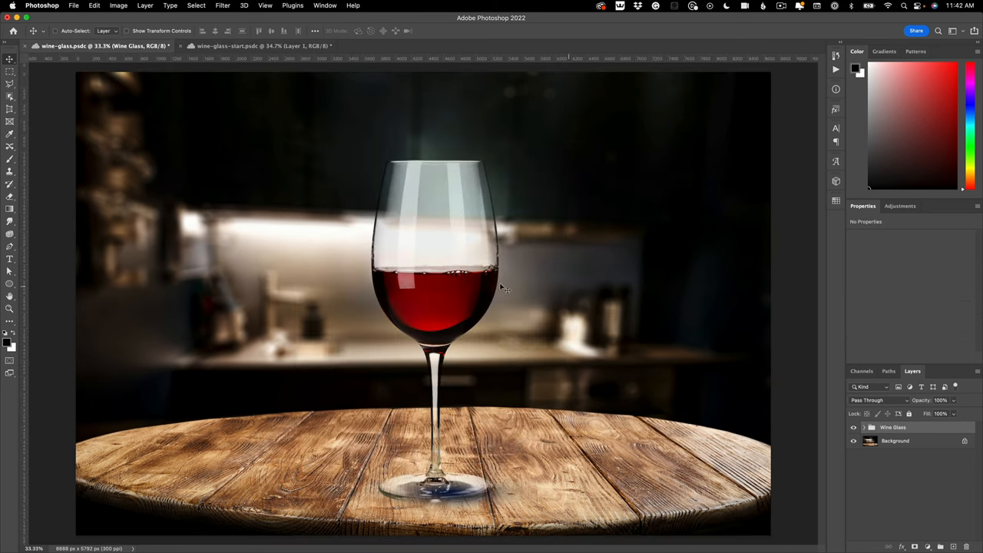
# Drag the Wine Glass group right, back to centre, then to the table's left edge.
pyautogui.moveTo(433, 288); pyautogui.dragTo(607, 299)
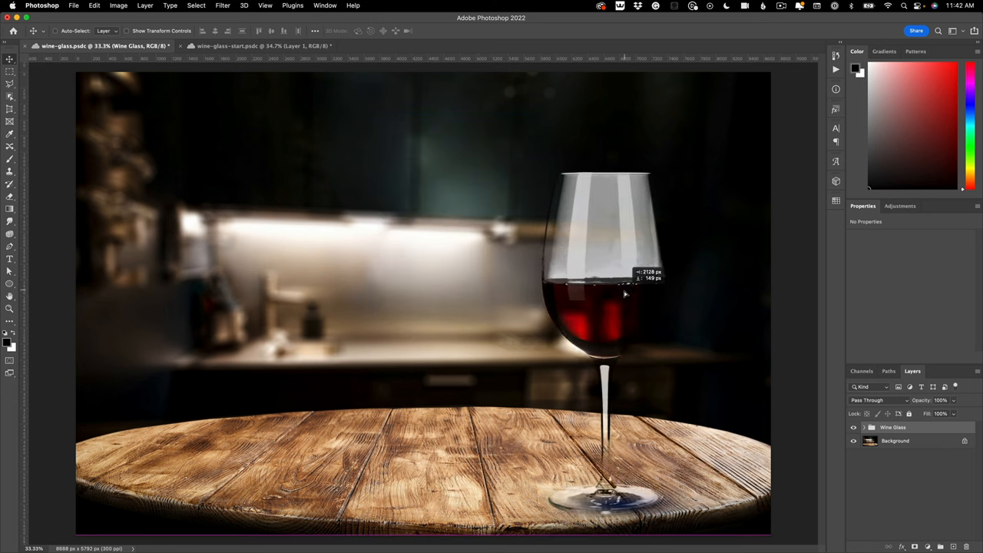
pyautogui.moveTo(602, 292); pyautogui.dragTo(461, 292)
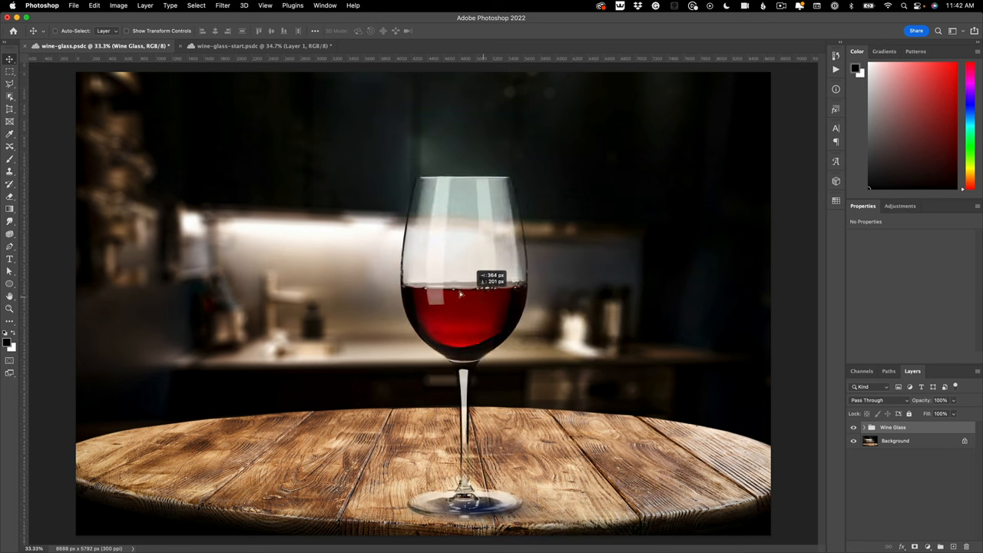
pyautogui.moveTo(460, 292); pyautogui.dragTo(223, 277)
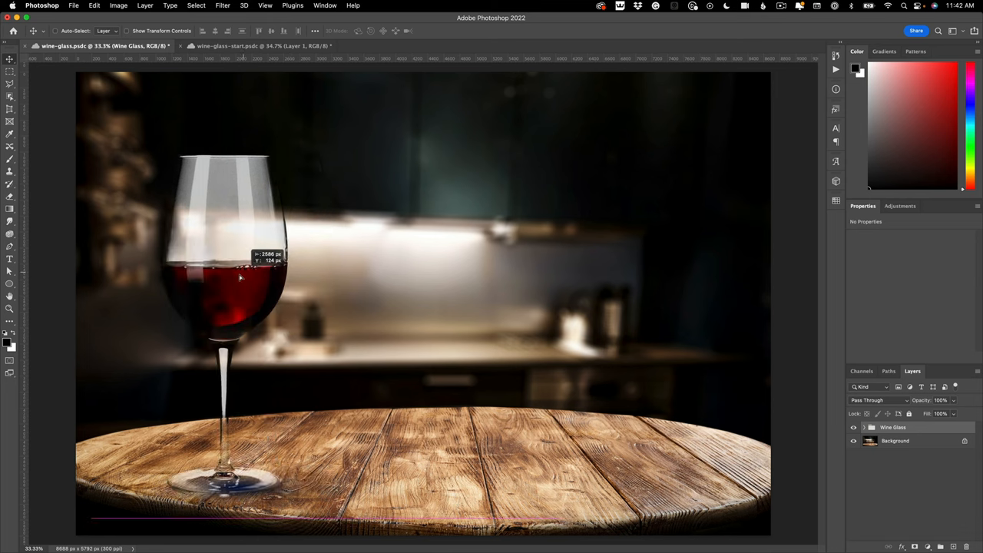